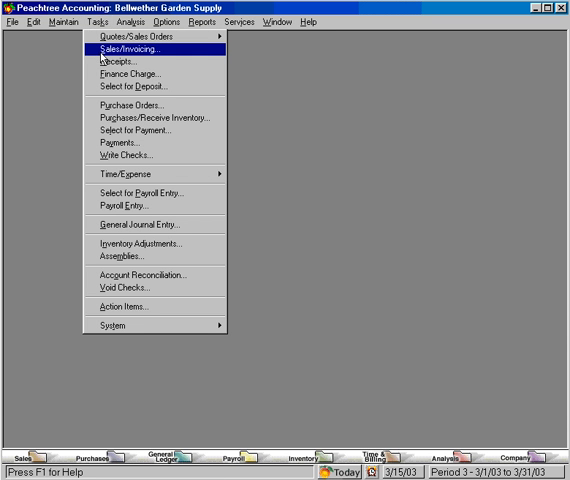
Open the Sales/Invoicing window from the Tasks menu.
click(131, 48)
text(CUNNINGHAM-01)
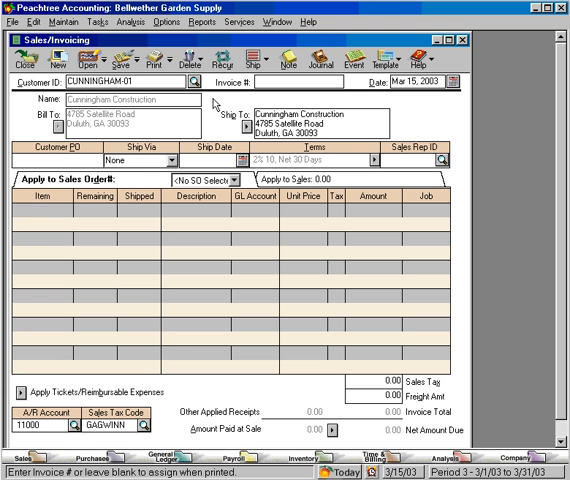
Number the Cunningham Construction credit memo CM1001.
text(CM1001)
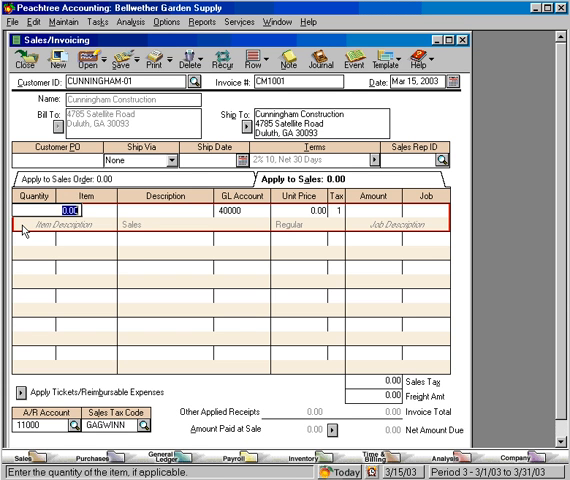
Credit one returned Garden Hand Tool Kit (TOOL-35610) at -39.99 and start a SOIL-34130 Peat Moss line.
text(.1)
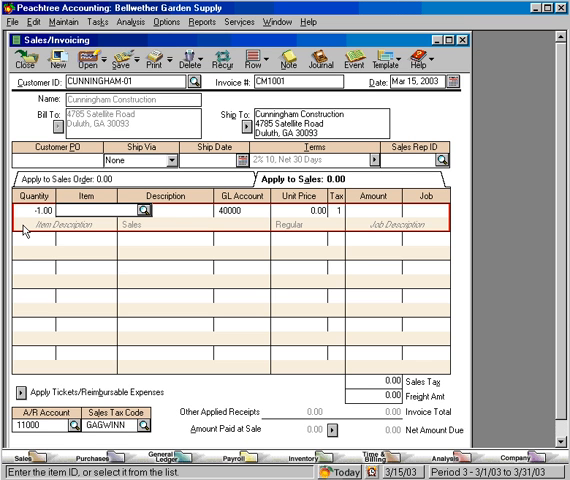
click(155, 215)
text(T)
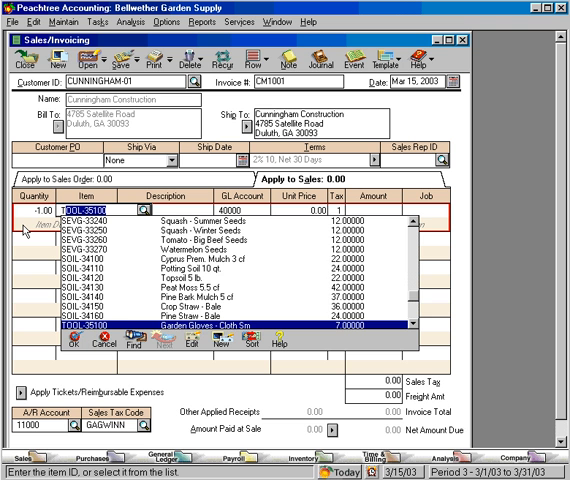
scroll(down, 3)
text(9)
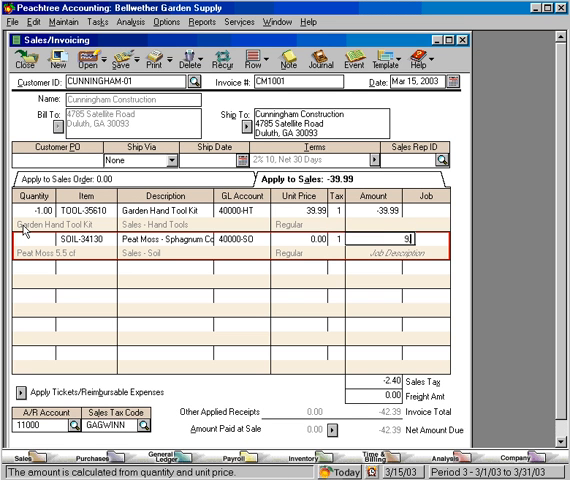
Enter -9.99 for the Peat Moss line, making the memo total -52.98.
text(8.99)
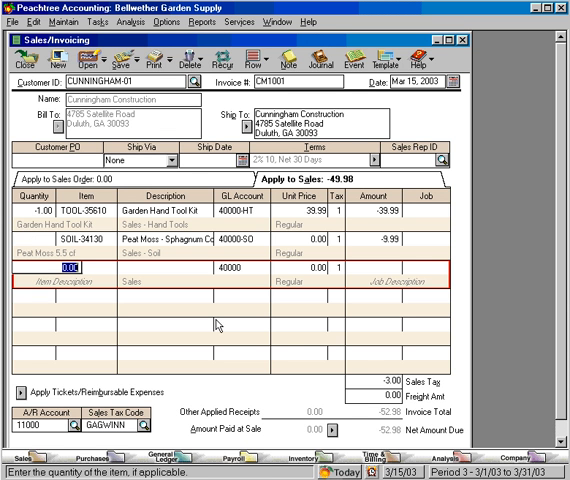
mouse_move(364, 366)
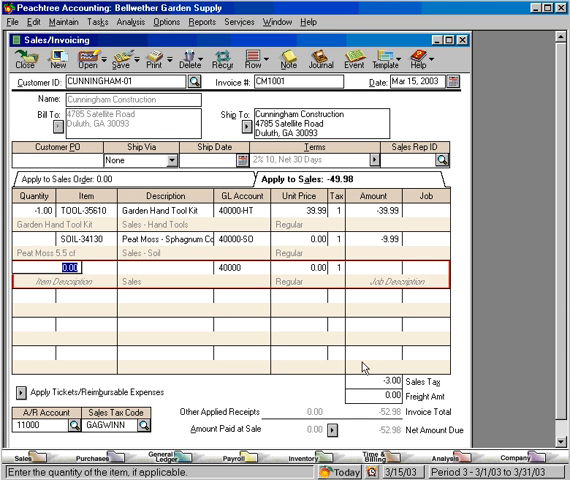
mouse_move(371, 434)
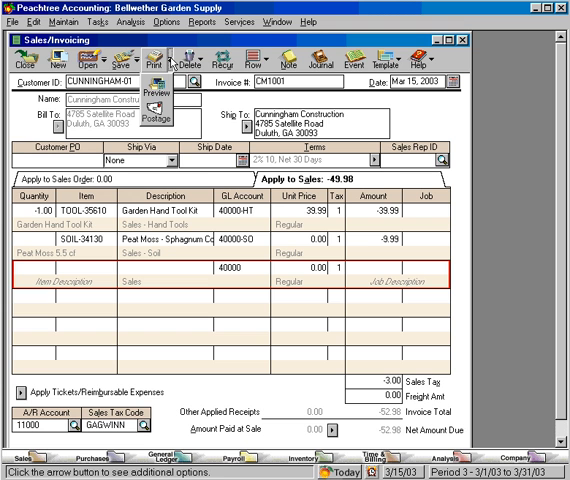
mouse_move(155, 90)
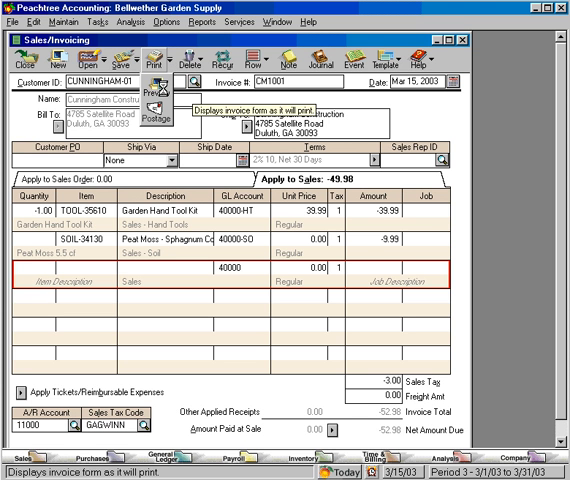
Preview credit memo CM1001 with the last used form.
click(155, 60)
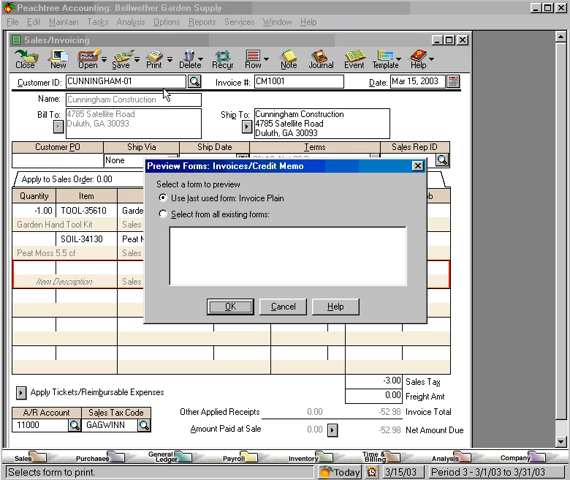
mouse_move(199, 214)
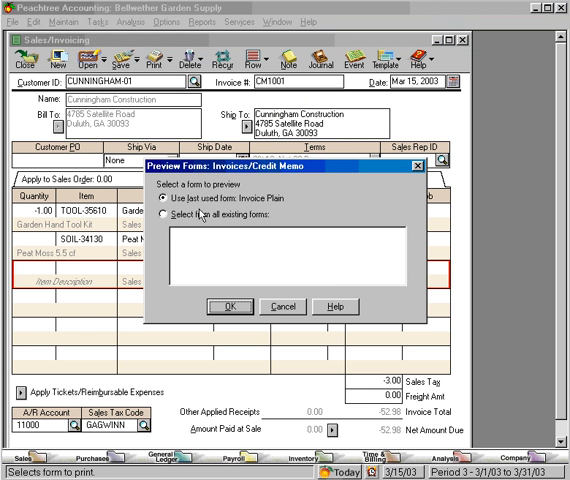
click(168, 210)
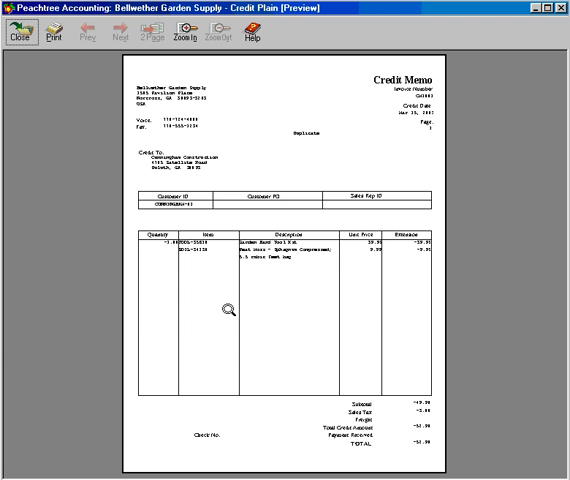
mouse_move(382, 120)
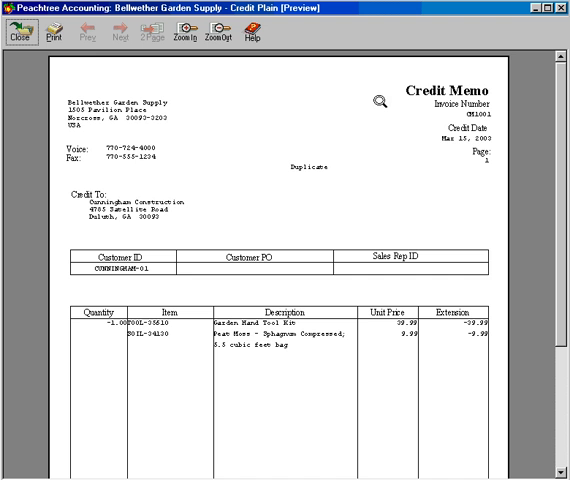
Scroll the Credit Plain preview to subtotal -49.98, tax -3.00 and total -52.98.
scroll(down, 3)
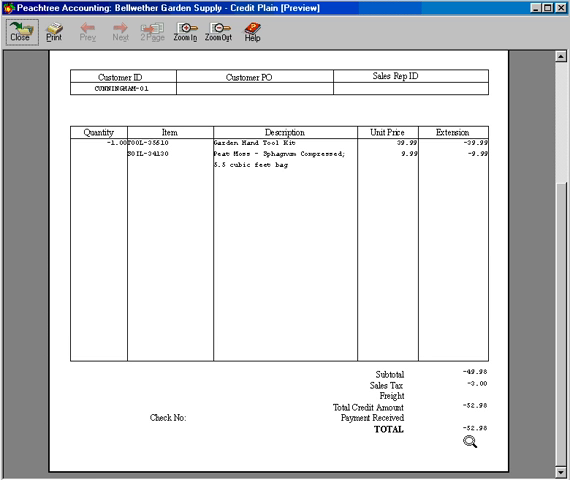
mouse_move(213, 203)
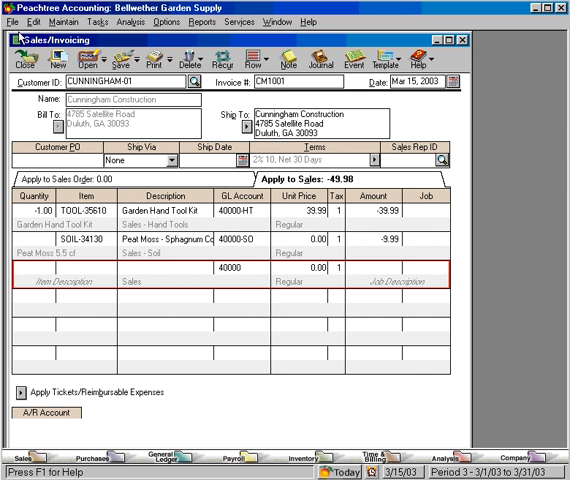
Save credit memo CM1001 and close the Sales/Invoicing window.
click(86, 63)
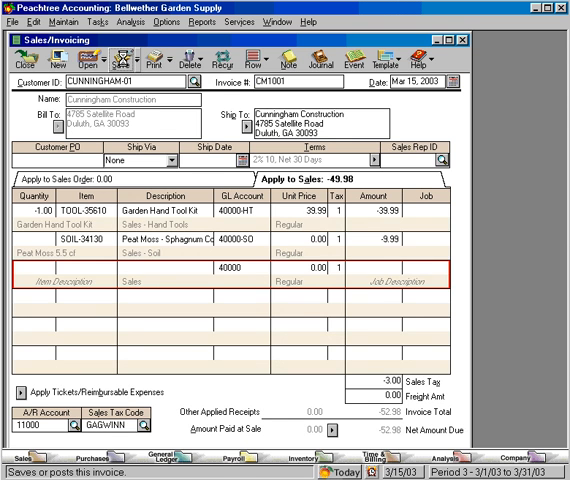
click(70, 66)
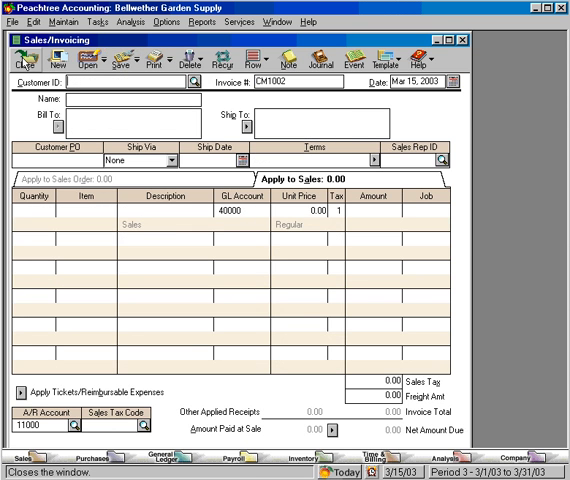
click(28, 61)
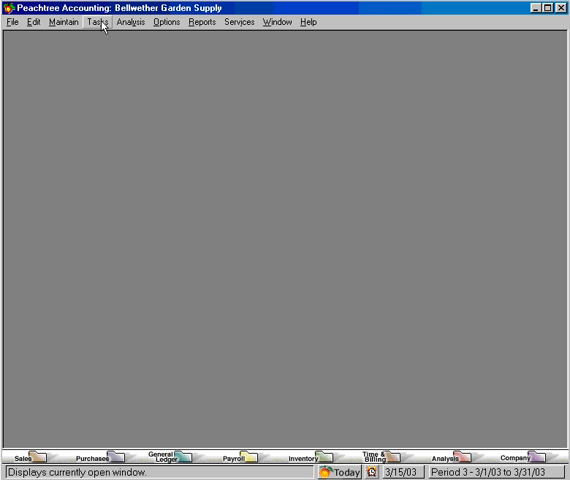
click(95, 23)
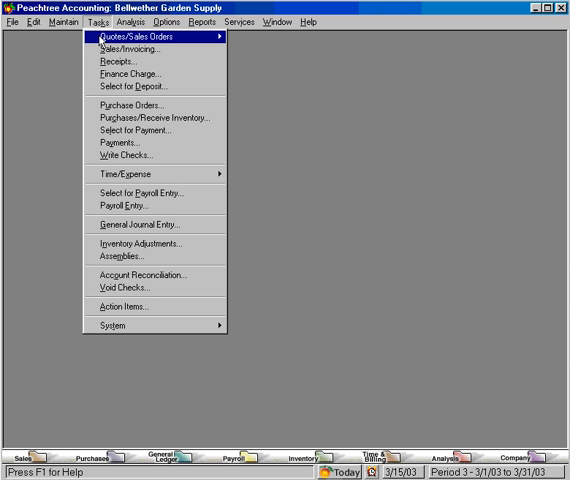
Start a receipt for CUNNINGHAM-01, listing invoice 10307 (180.18) and CM1001 (-52.98).
click(130, 61)
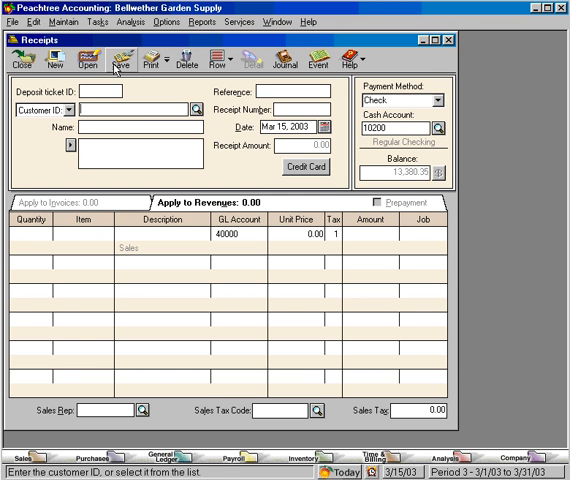
click(196, 103)
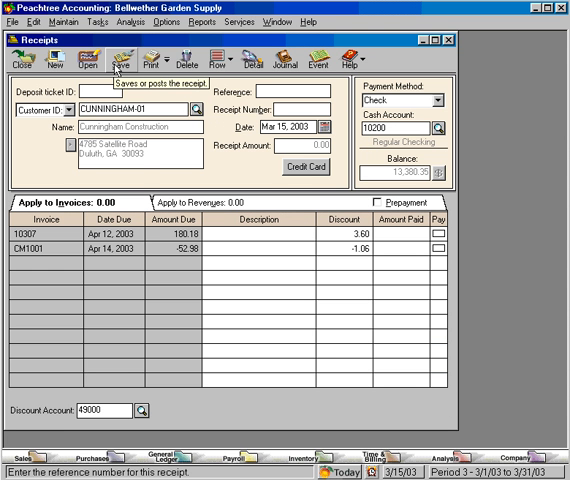
mouse_move(178, 248)
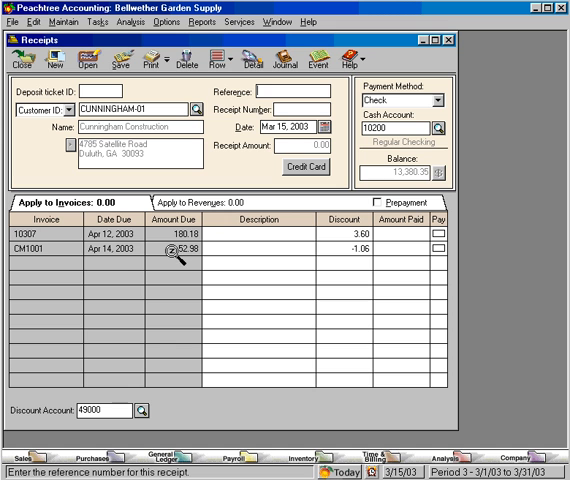
mouse_move(45, 237)
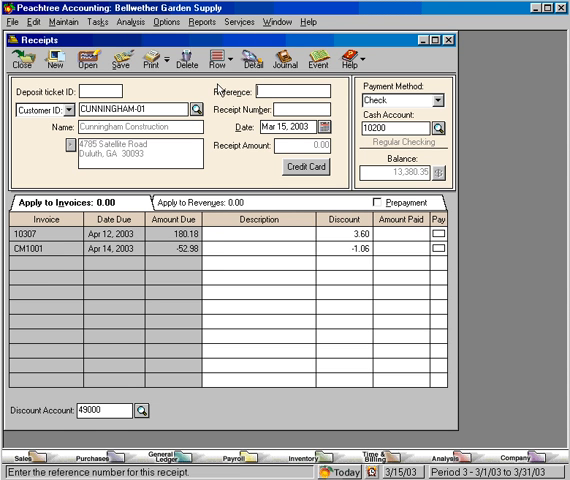
Apply credit memo CM1001 as 52.98 against invoice 10307 and save the receipt.
text(CM1001)
click(401, 234)
text(52)
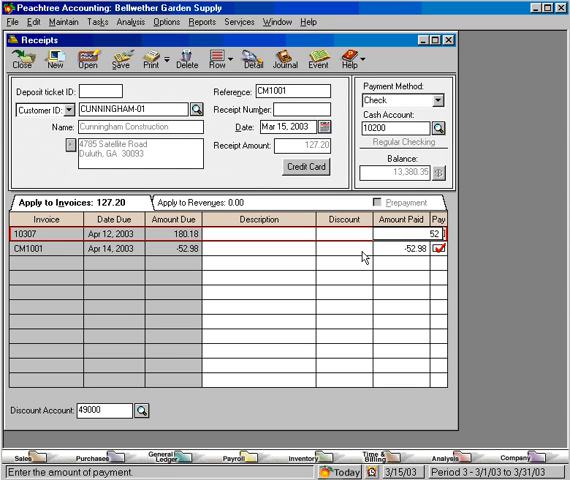
click(458, 233)
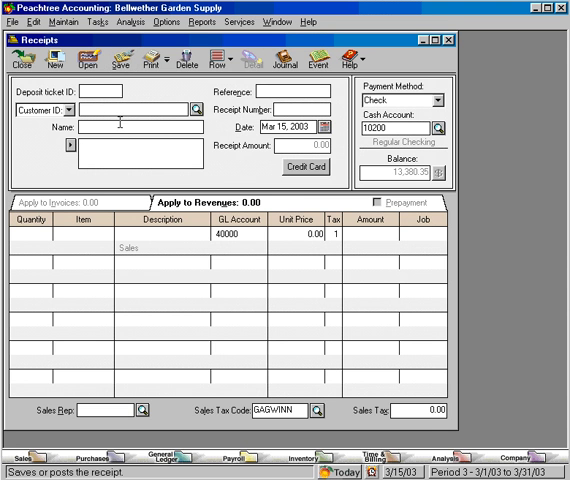
click(197, 108)
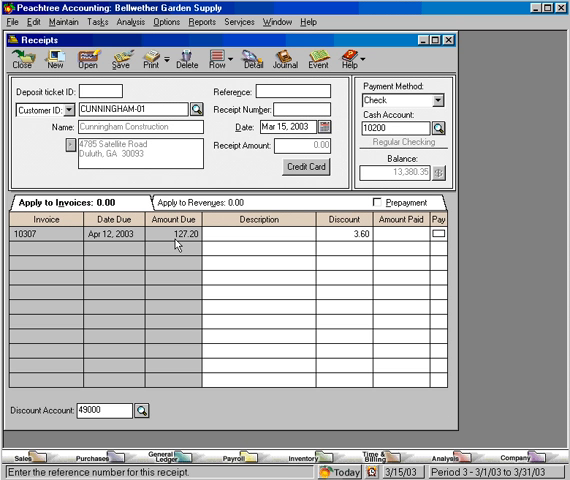
mouse_move(181, 247)
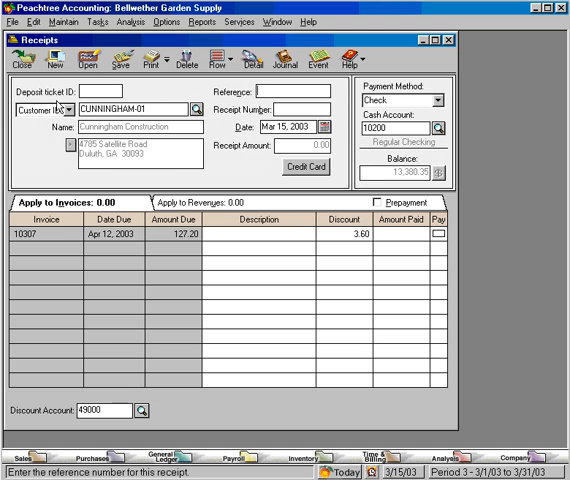
mouse_move(25, 62)
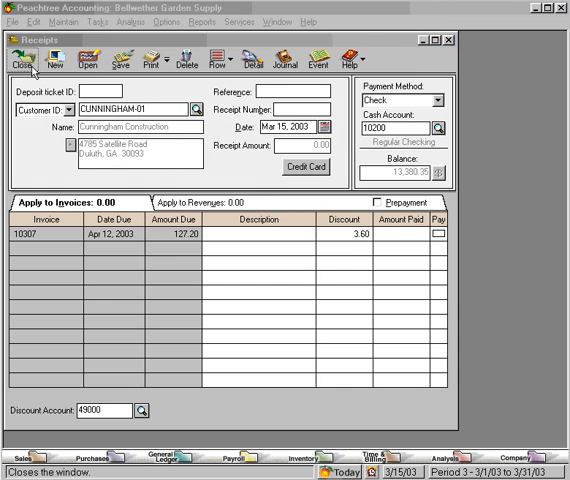
click(28, 58)
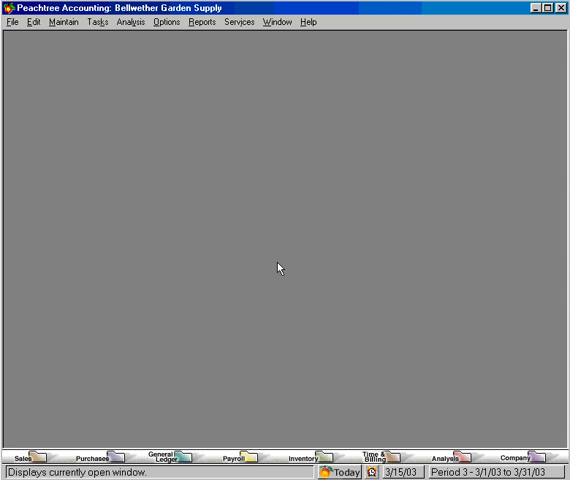
mouse_move(259, 133)
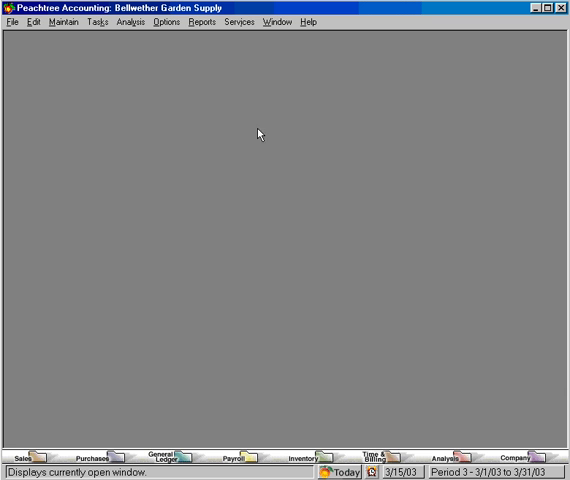
Run the Accounts Receivable Customer Ledgers report for Williamson Industries, March 2003.
click(206, 24)
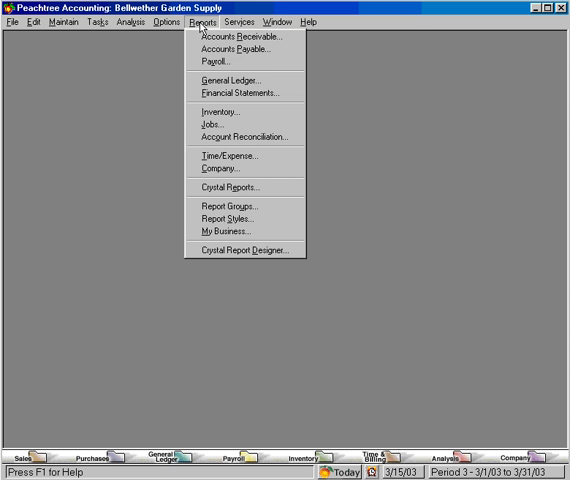
mouse_move(240, 37)
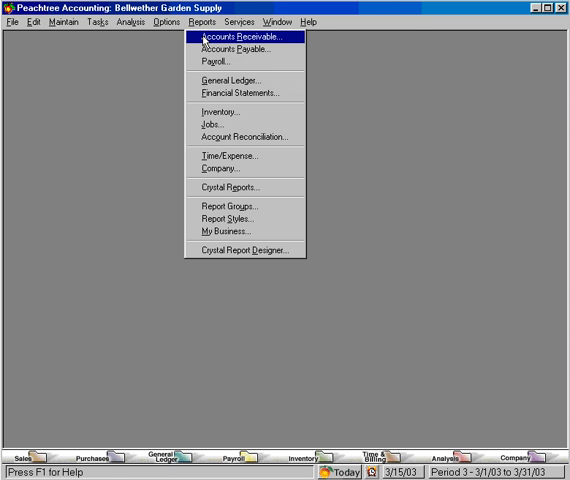
click(237, 38)
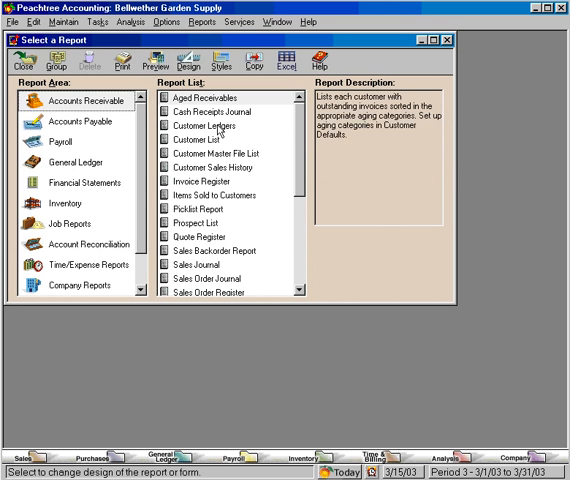
click(204, 123)
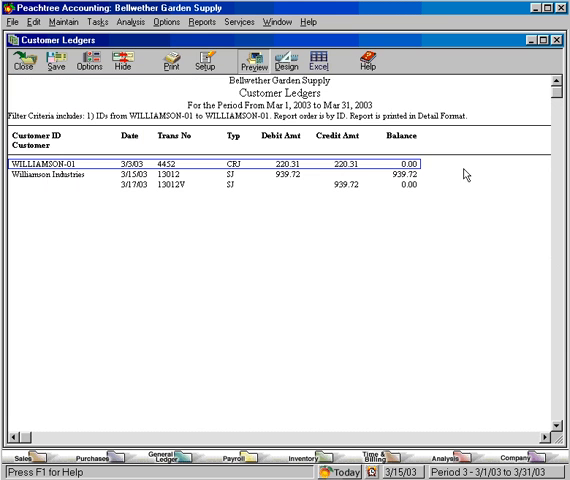
mouse_move(311, 166)
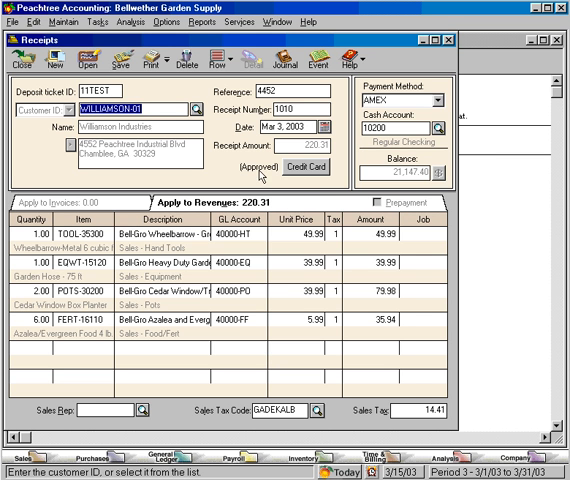
mouse_move(307, 178)
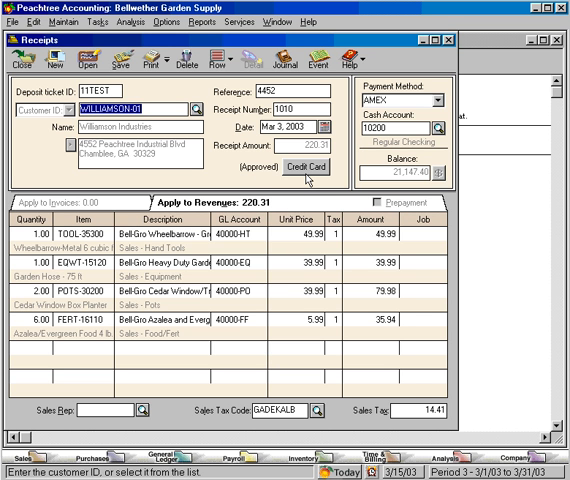
mouse_move(315, 178)
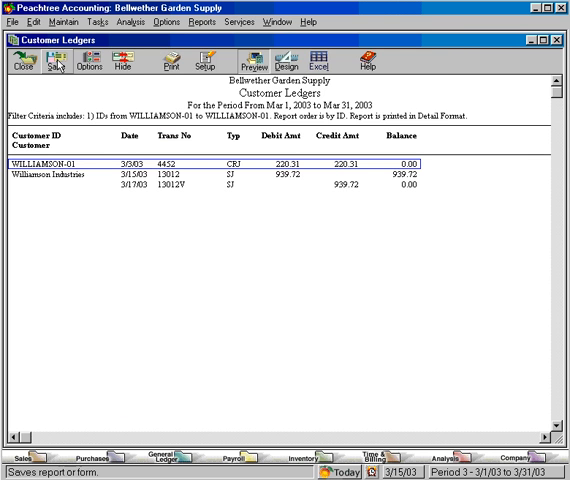
mouse_move(22, 63)
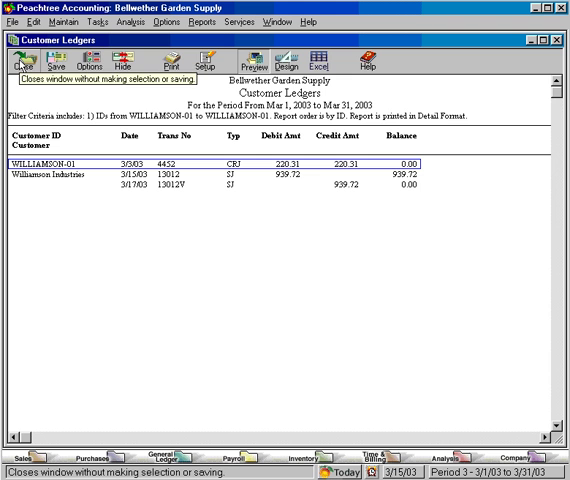
click(101, 18)
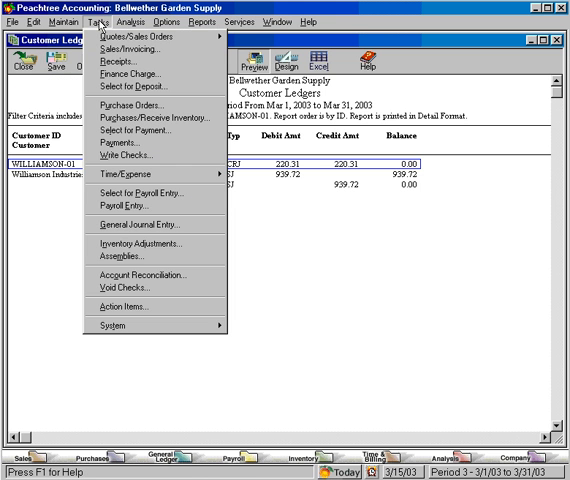
mouse_move(140, 49)
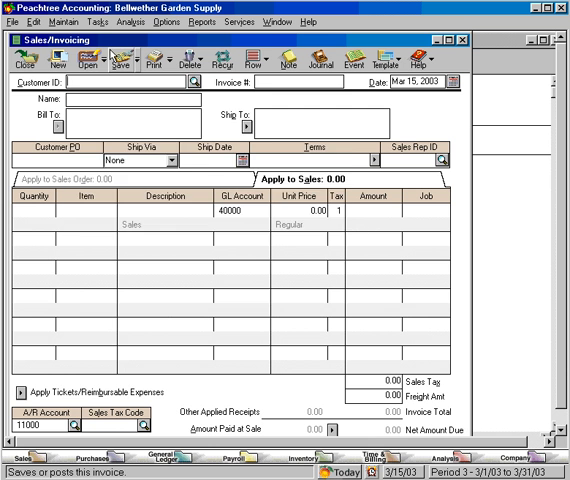
click(192, 82)
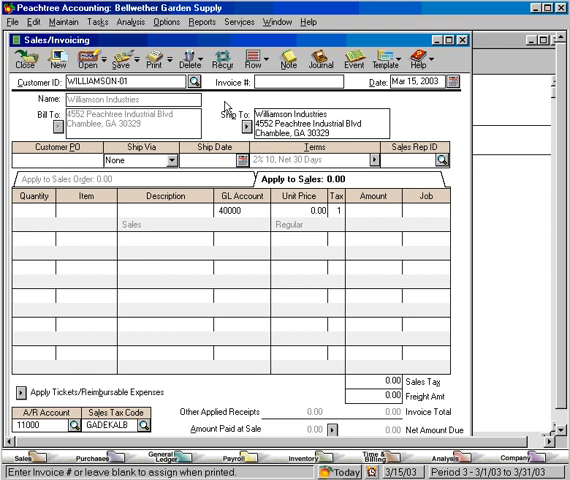
text(CM1002)
click(86, 211)
text(TOOL-35100)
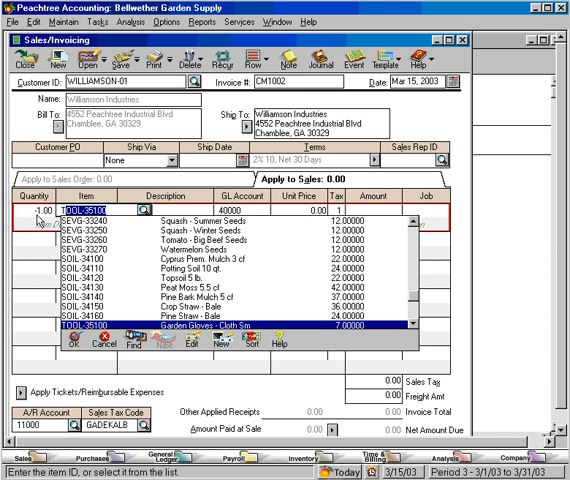
Scroll down the CM1002 invoice to review the wheelbarrow return line.
scroll(down, 3)
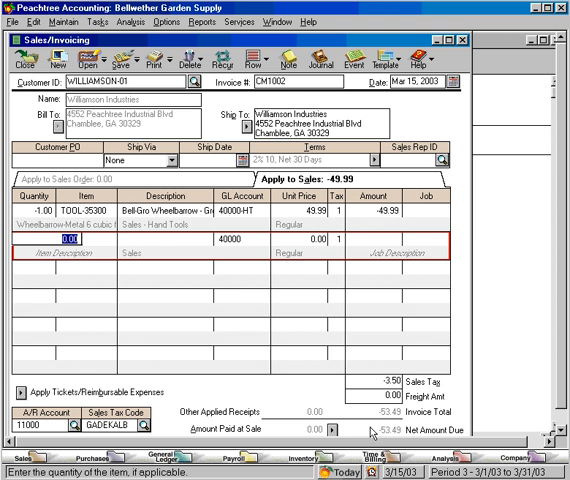
mouse_move(372, 432)
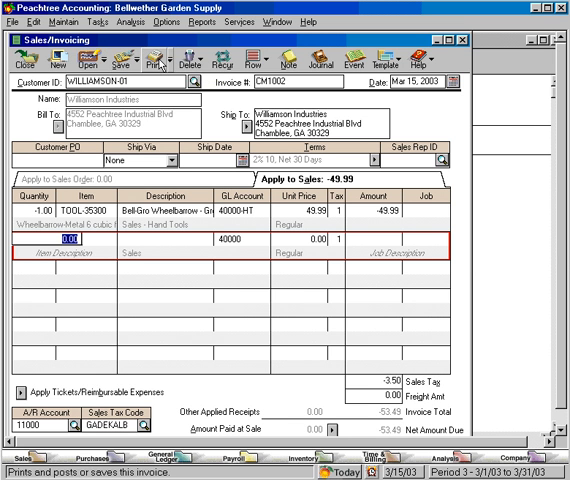
mouse_move(150, 62)
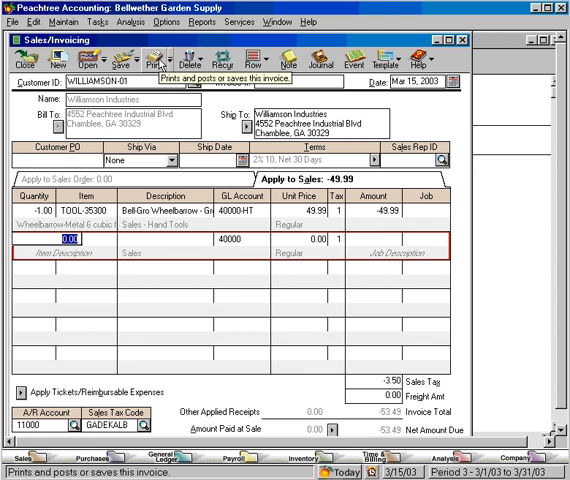
Save credit memo CM1002 for the returned Bell-Gro wheelbarrow.
click(112, 64)
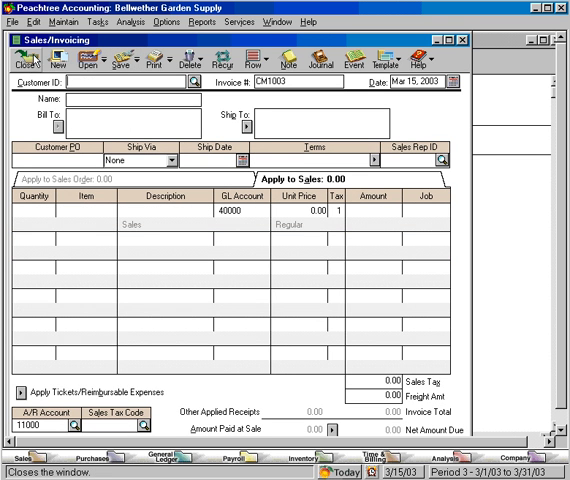
mouse_move(28, 56)
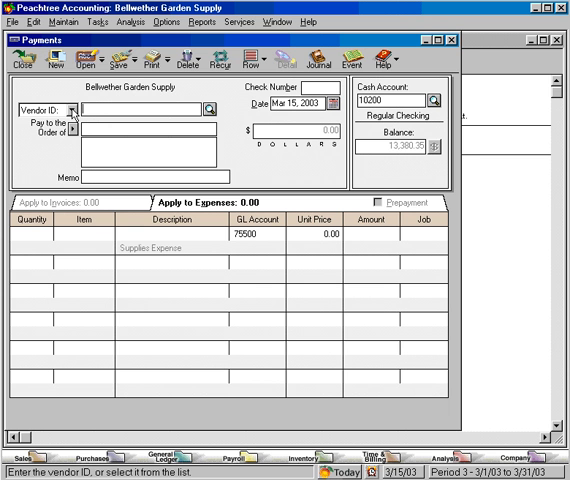
Enter a payment to customer Williamson as check 1001 for 53.49.
click(69, 109)
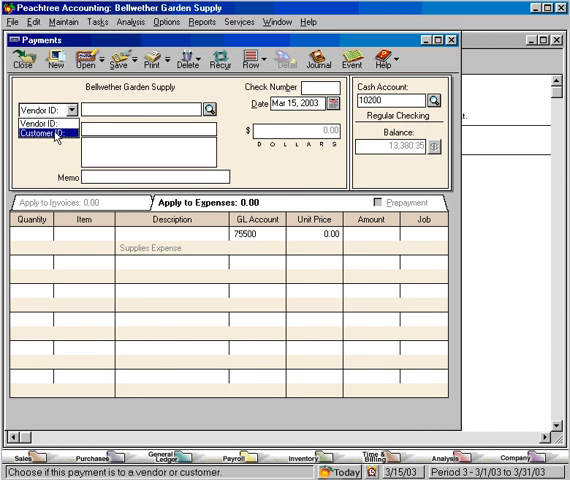
click(40, 137)
text(WILLIAMSON-0)
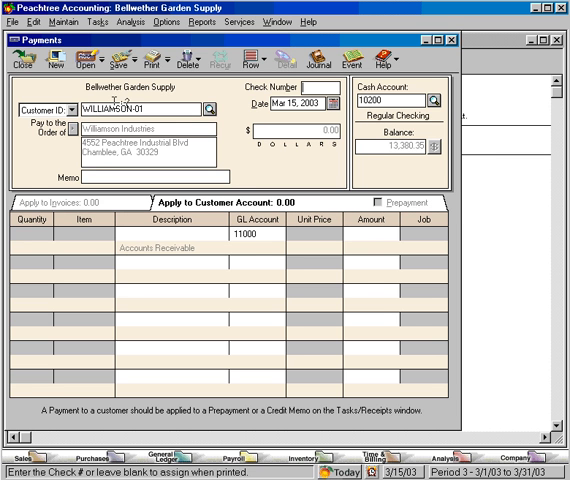
text(1)
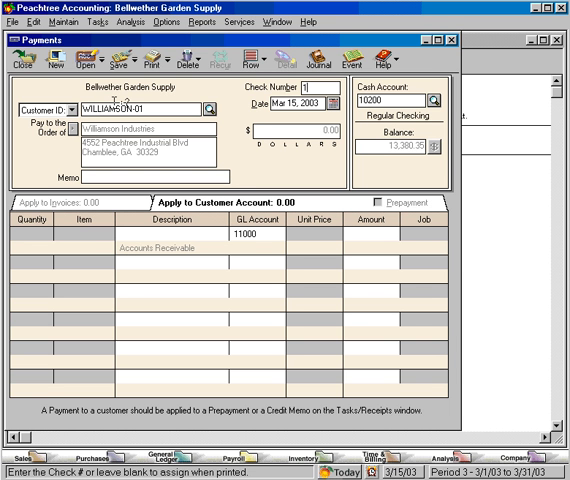
text(1001)
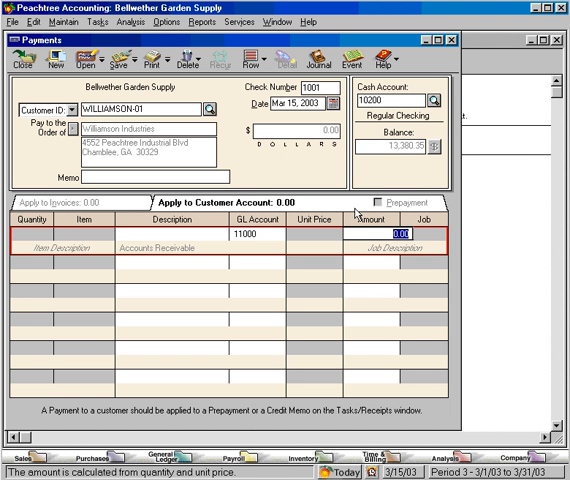
text(53.49)
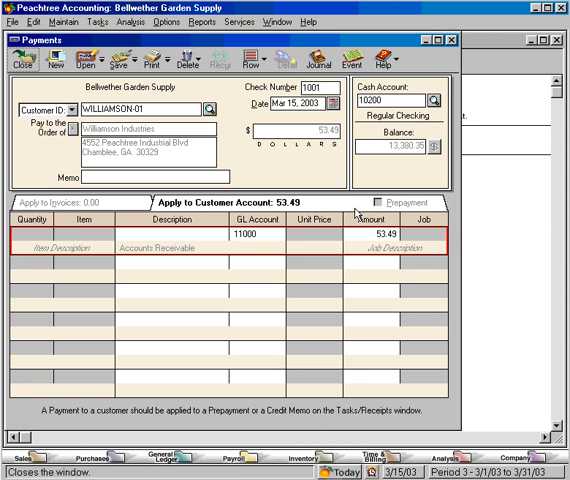
mouse_move(165, 60)
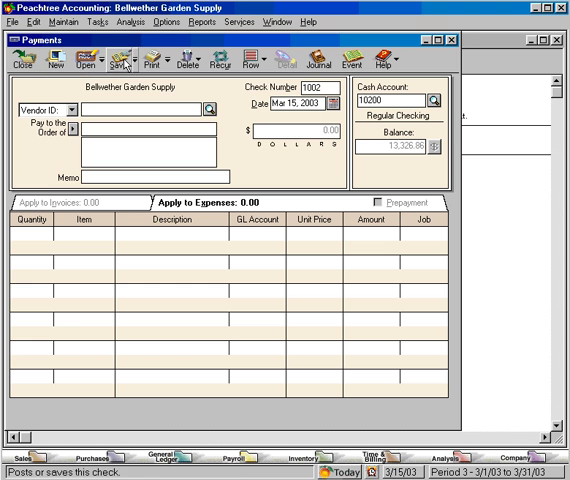
mouse_move(18, 62)
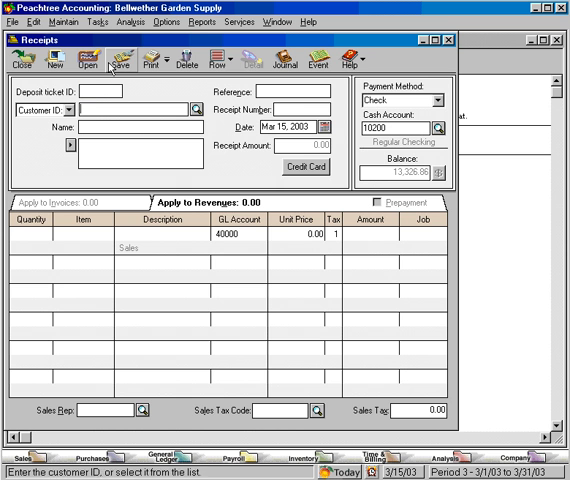
Load Williamson's open items, mark check 1001 as paid, and set reference CM1002.
click(196, 107)
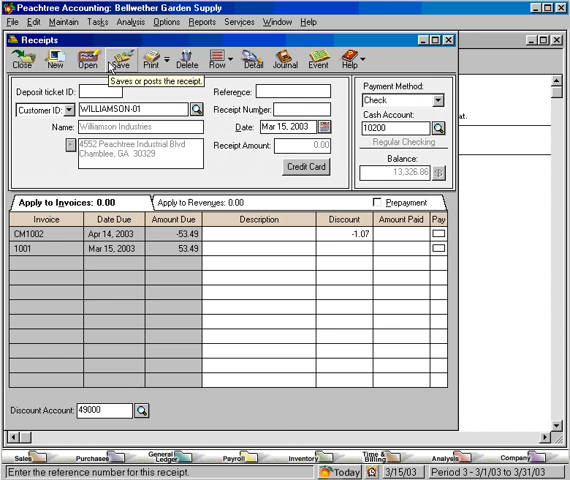
mouse_move(355, 238)
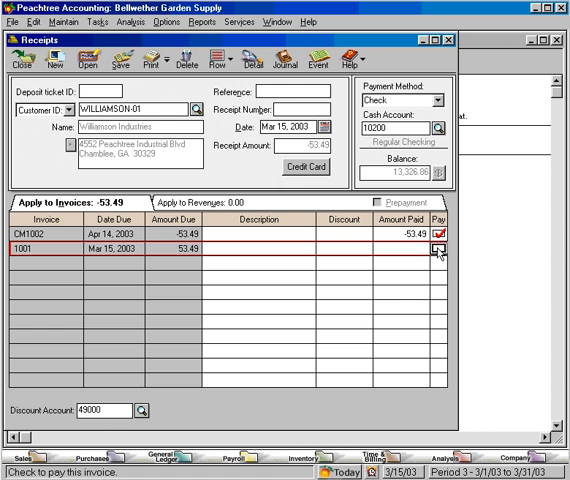
click(434, 251)
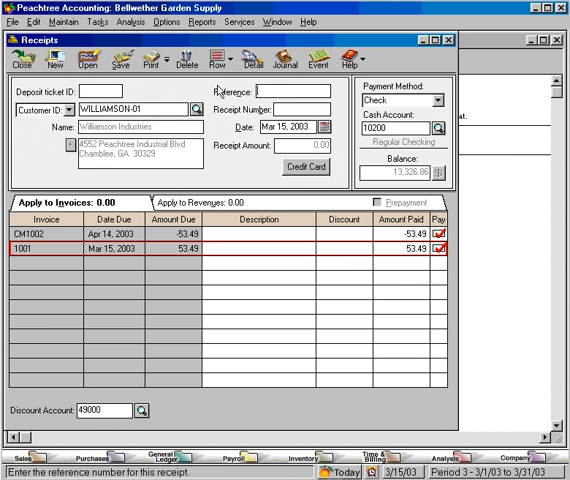
text(CM)
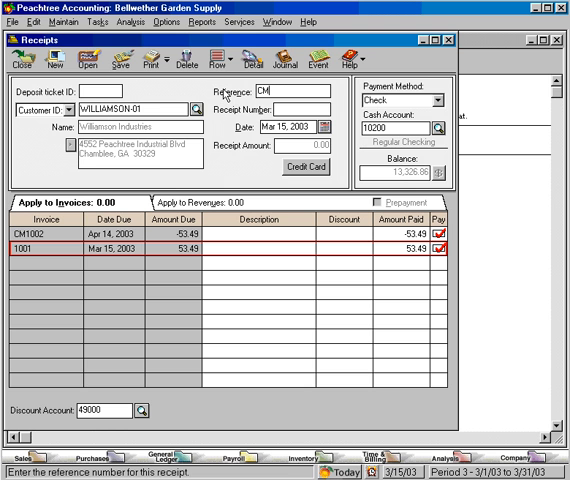
text(1002)
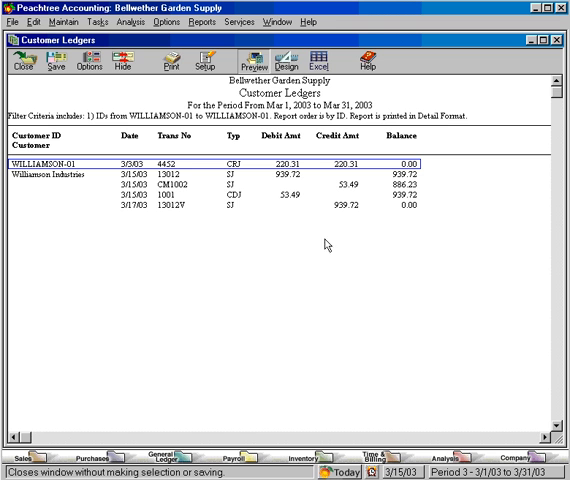
mouse_move(413, 219)
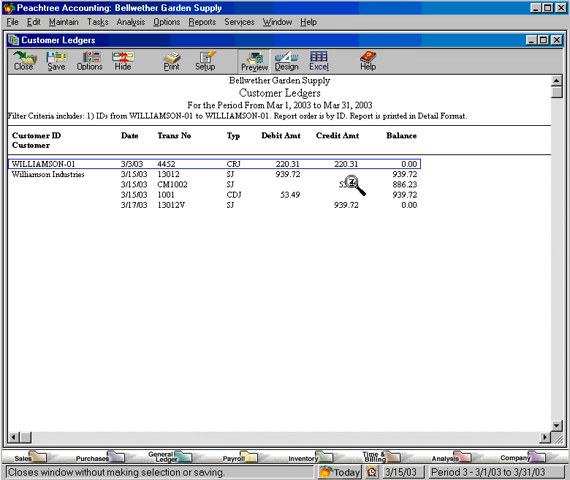
mouse_move(305, 210)
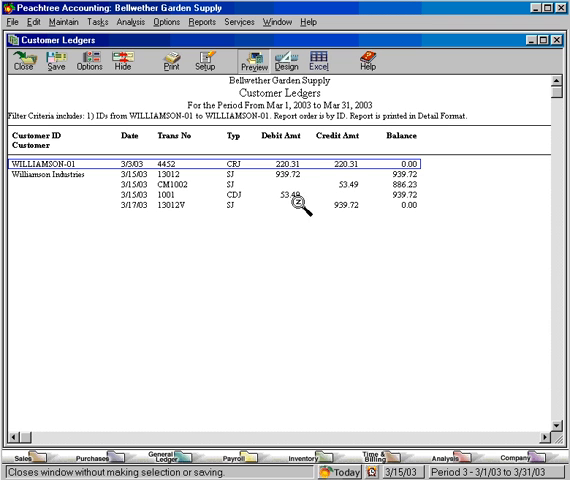